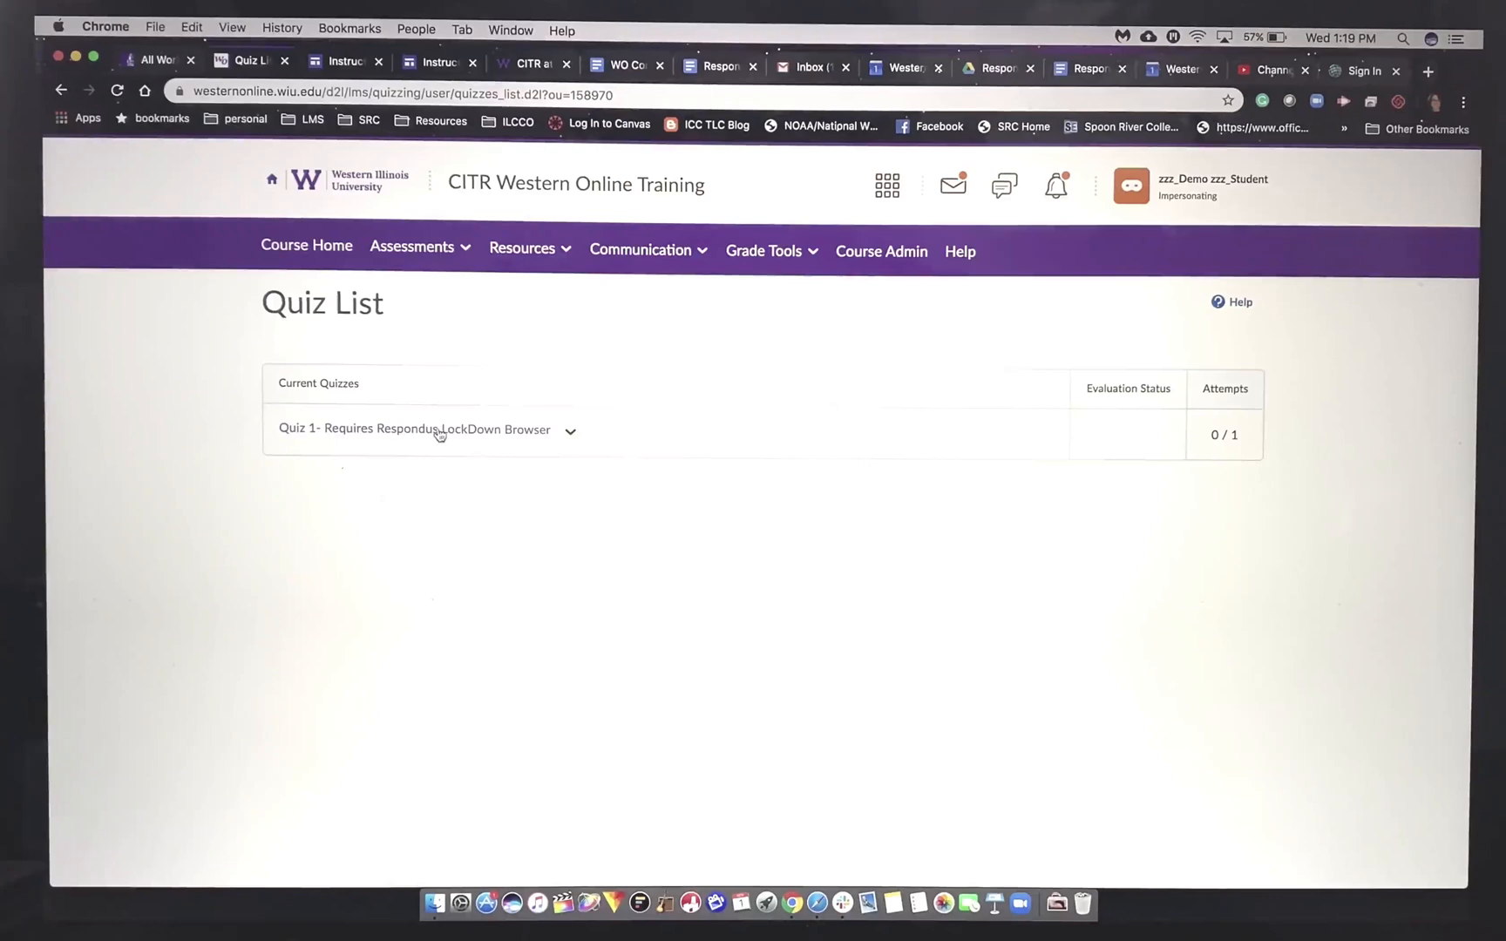
Show the Quiz 1 summary page scrolled to its Quiz Requirements section
left_click(448, 428)
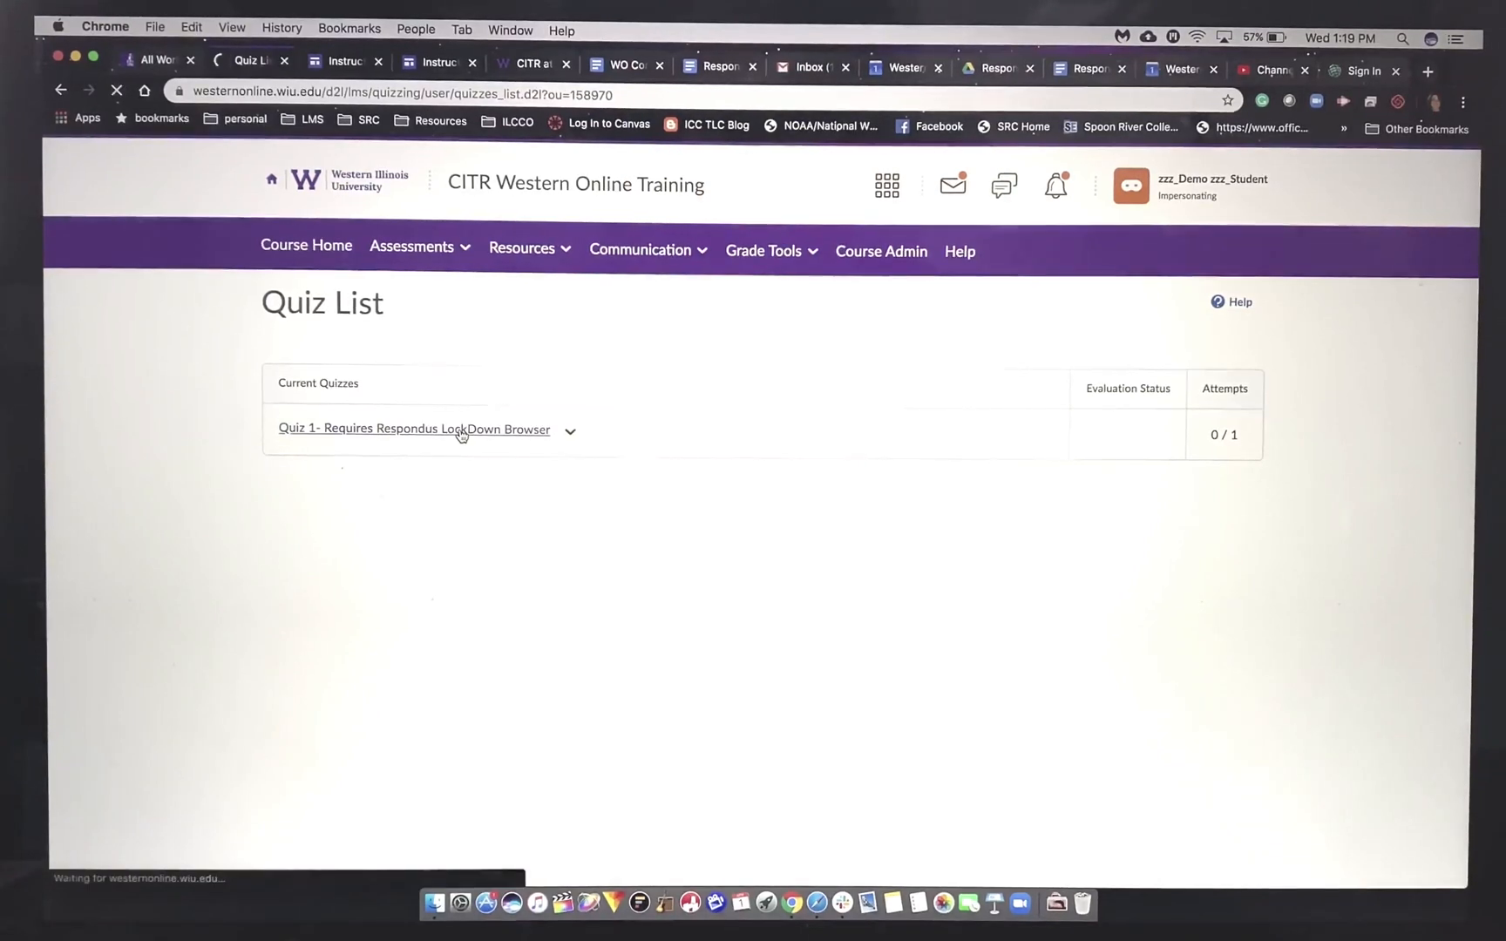
left_click(414, 429)
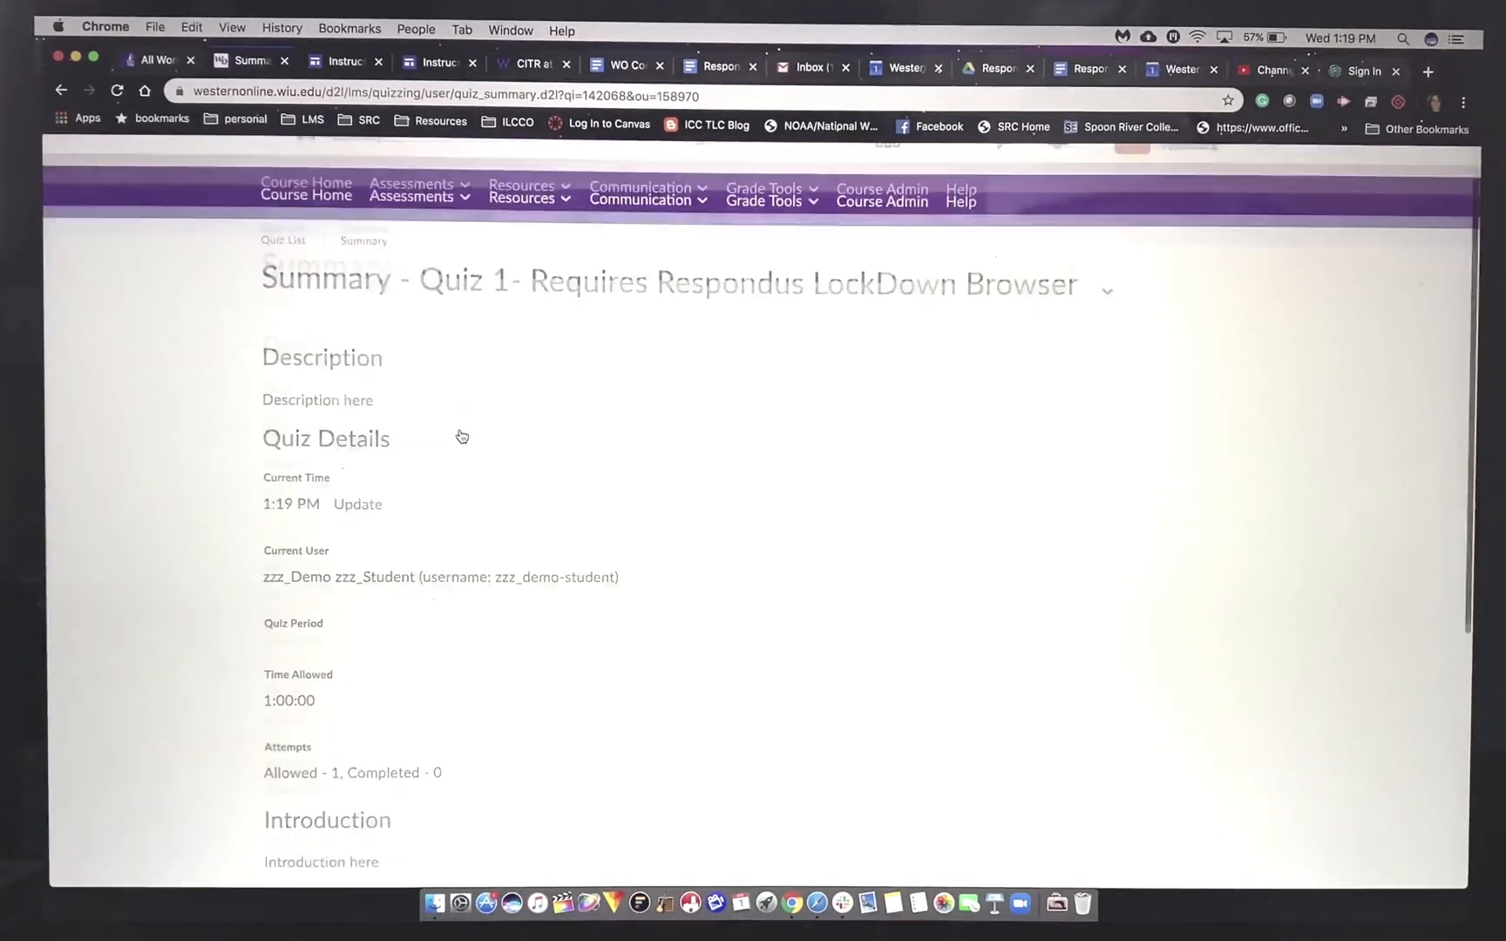
scroll("down", 3)
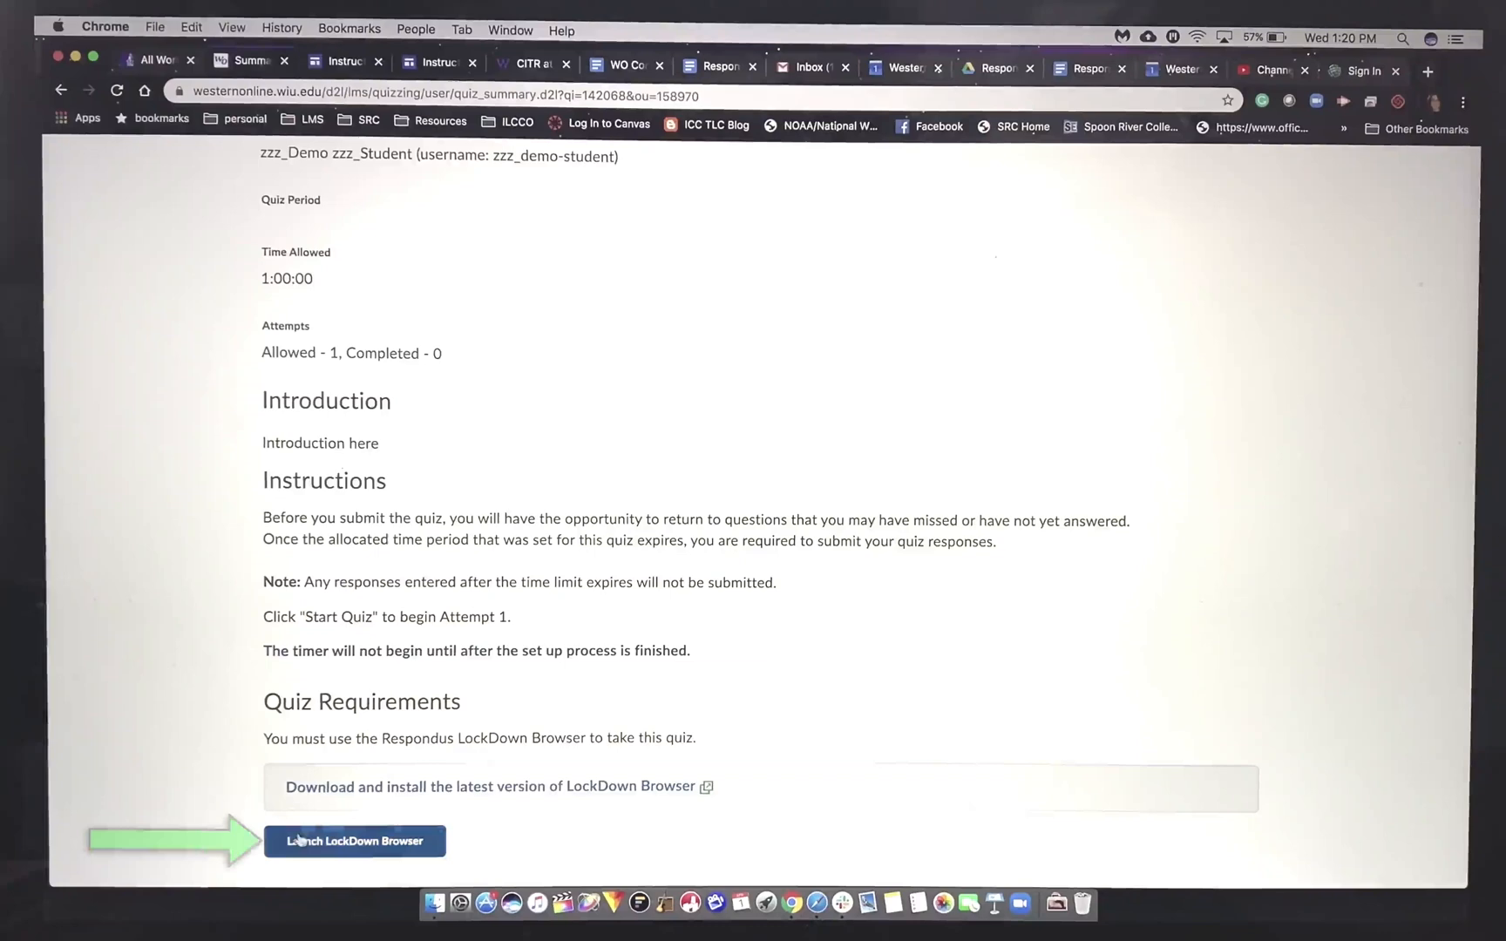
Launch LockDown Browser for Quiz 1 and allow the site to open it
left_click(356, 842)
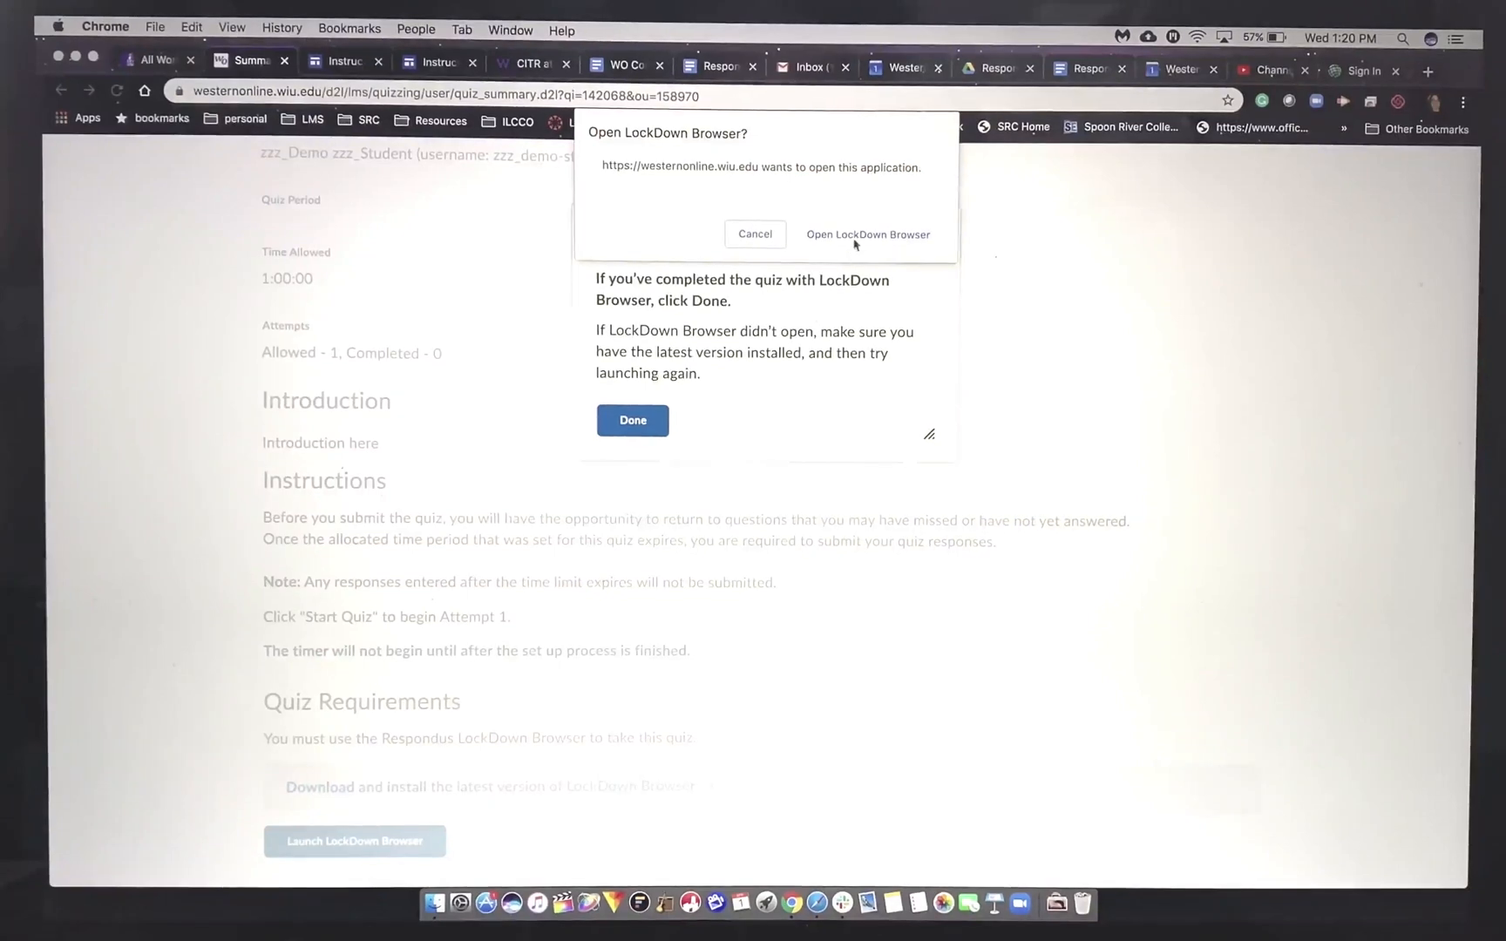
left_click(868, 233)
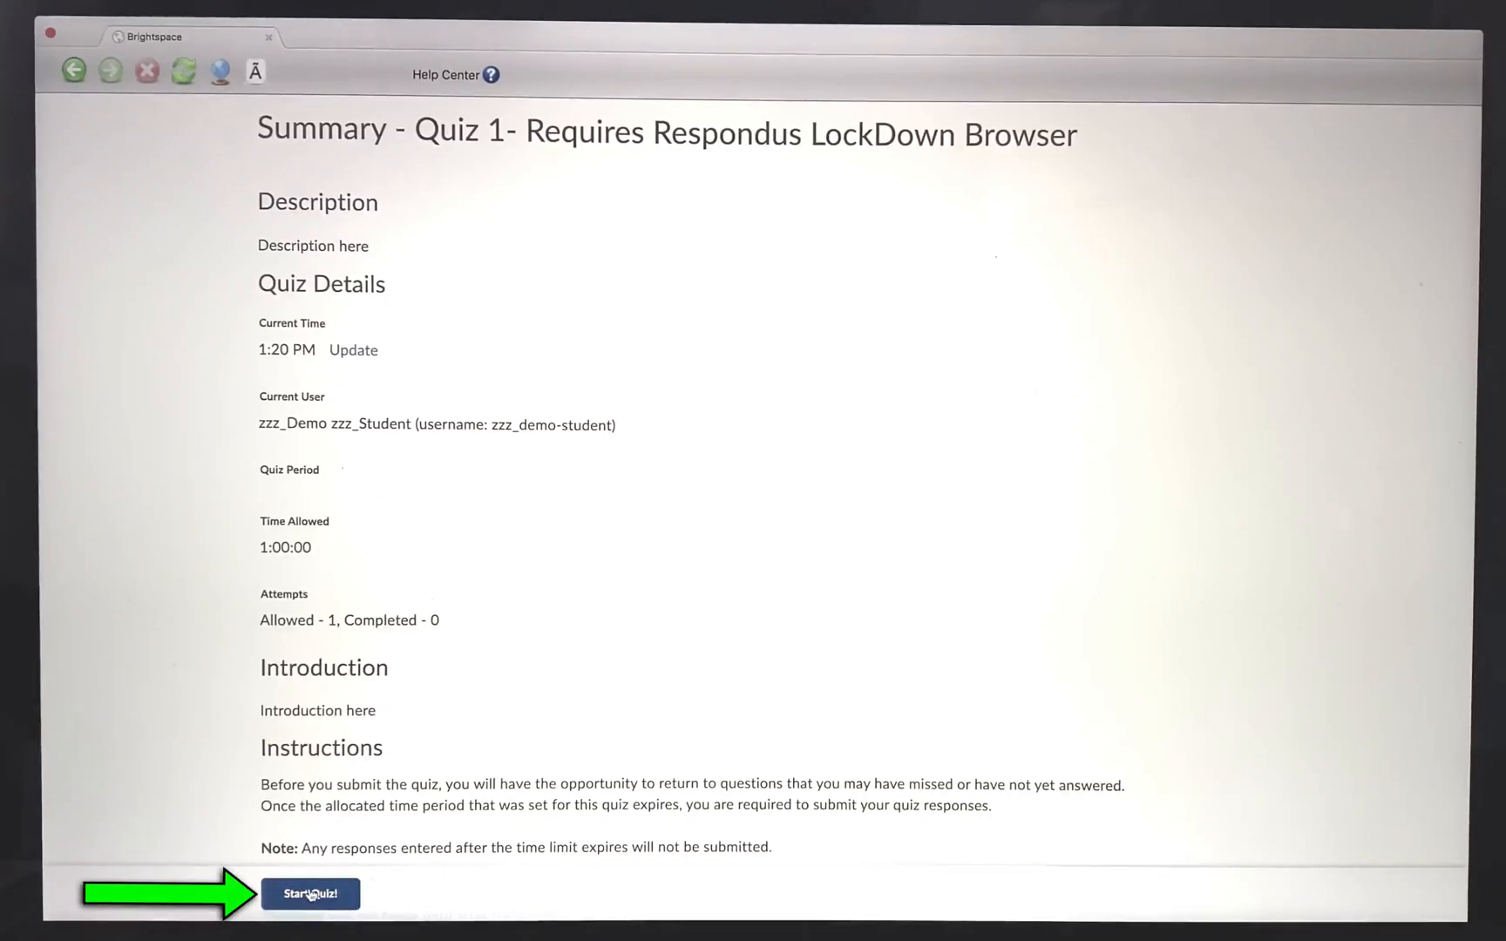
Start attempt 1 of Quiz 1 and dismiss the printing-not-permitted alert
left_click(310, 917)
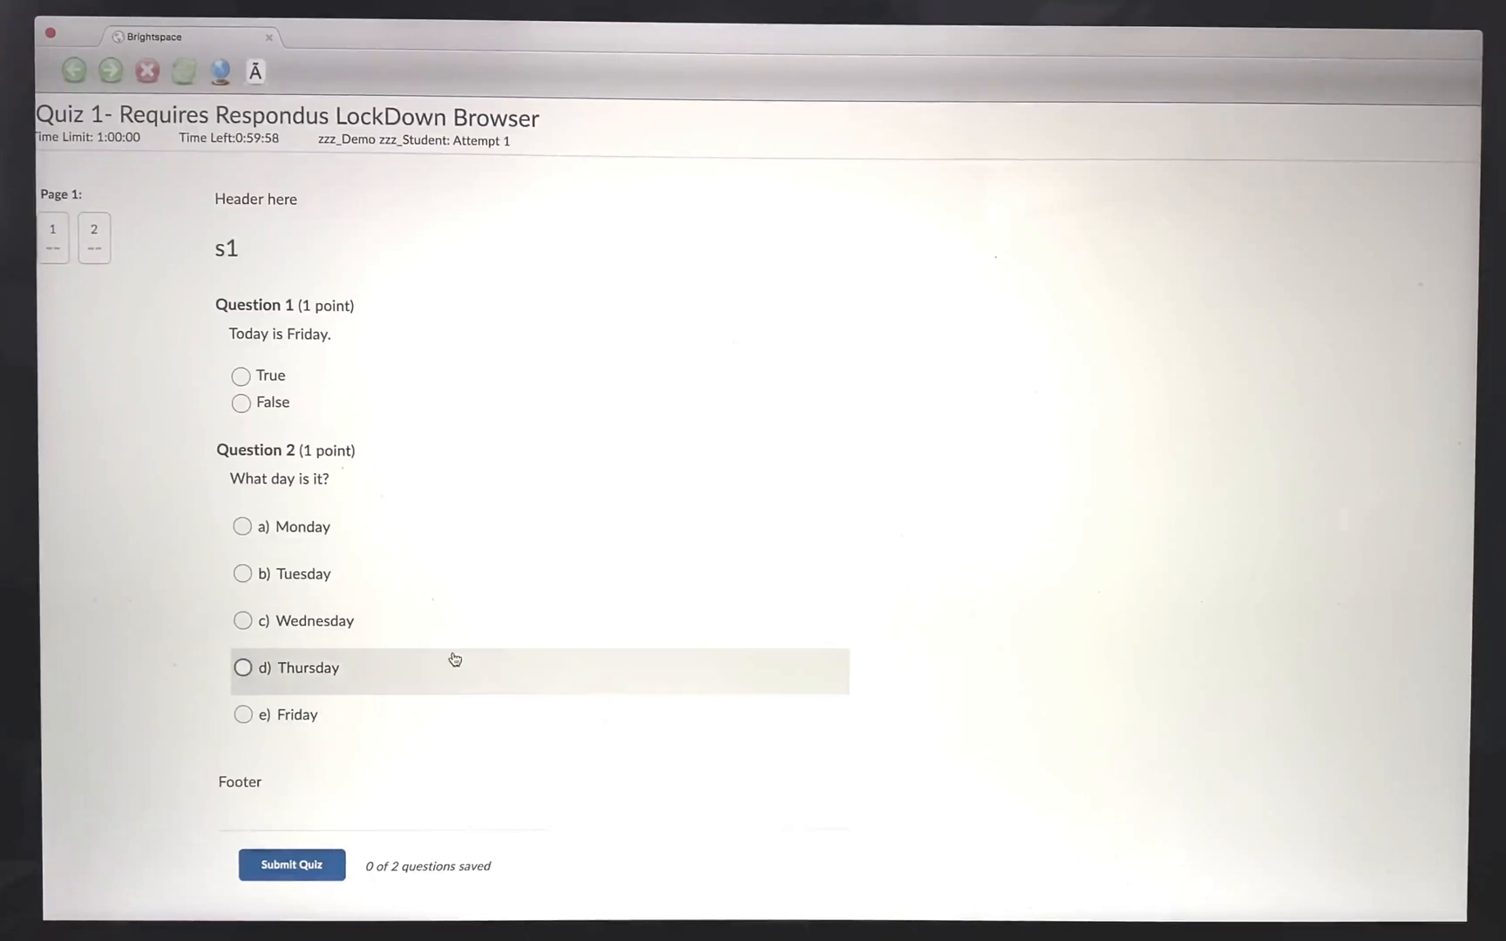
mouse_move(865, 77)
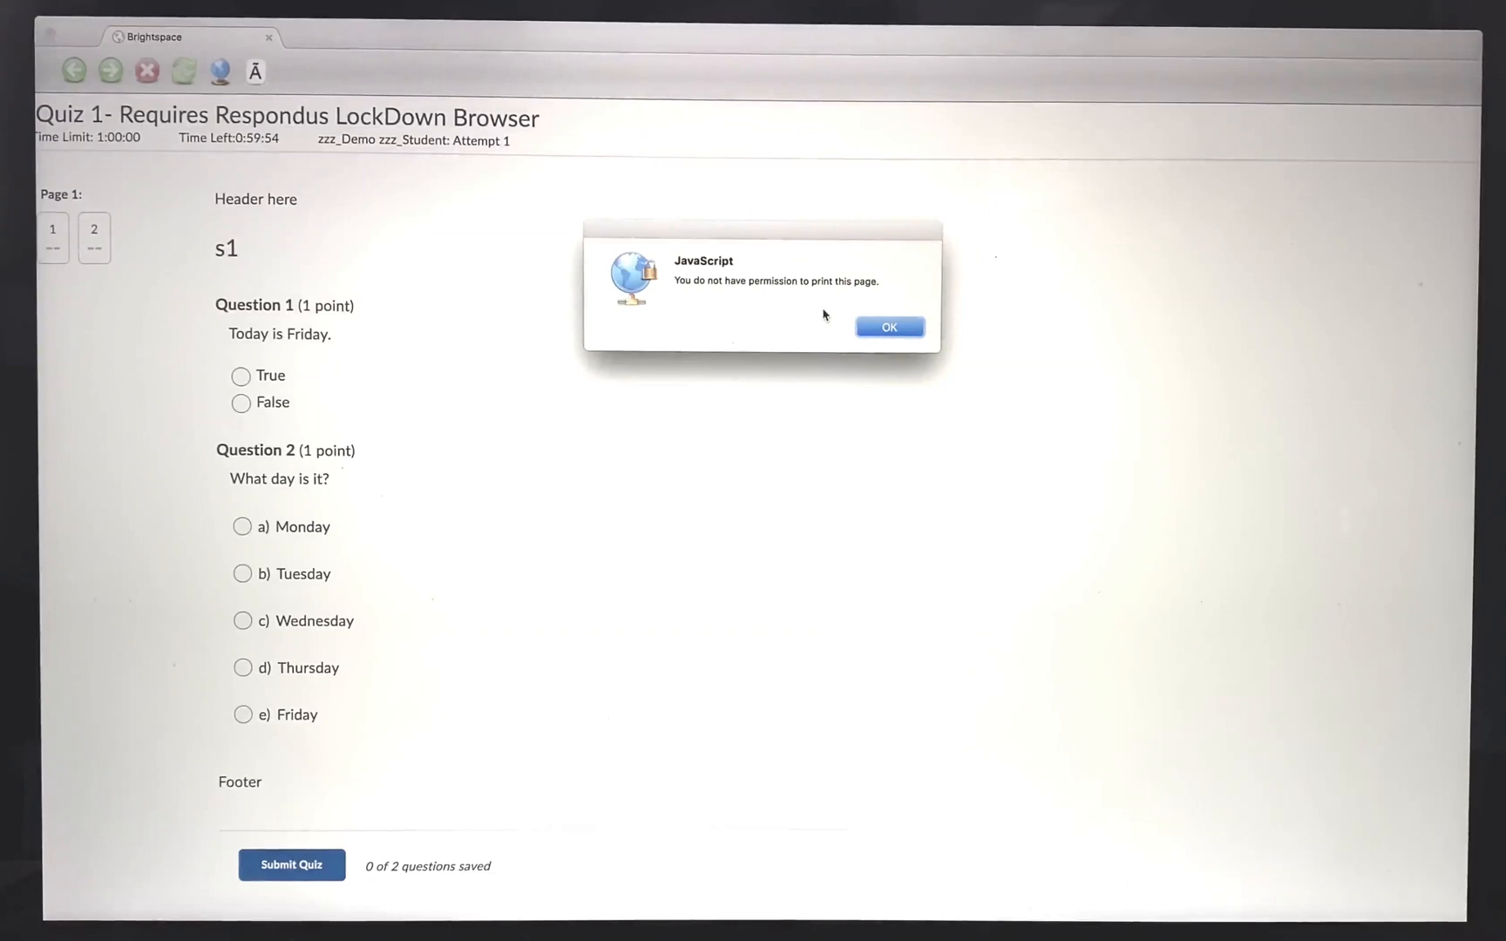
mouse_move(889, 328)
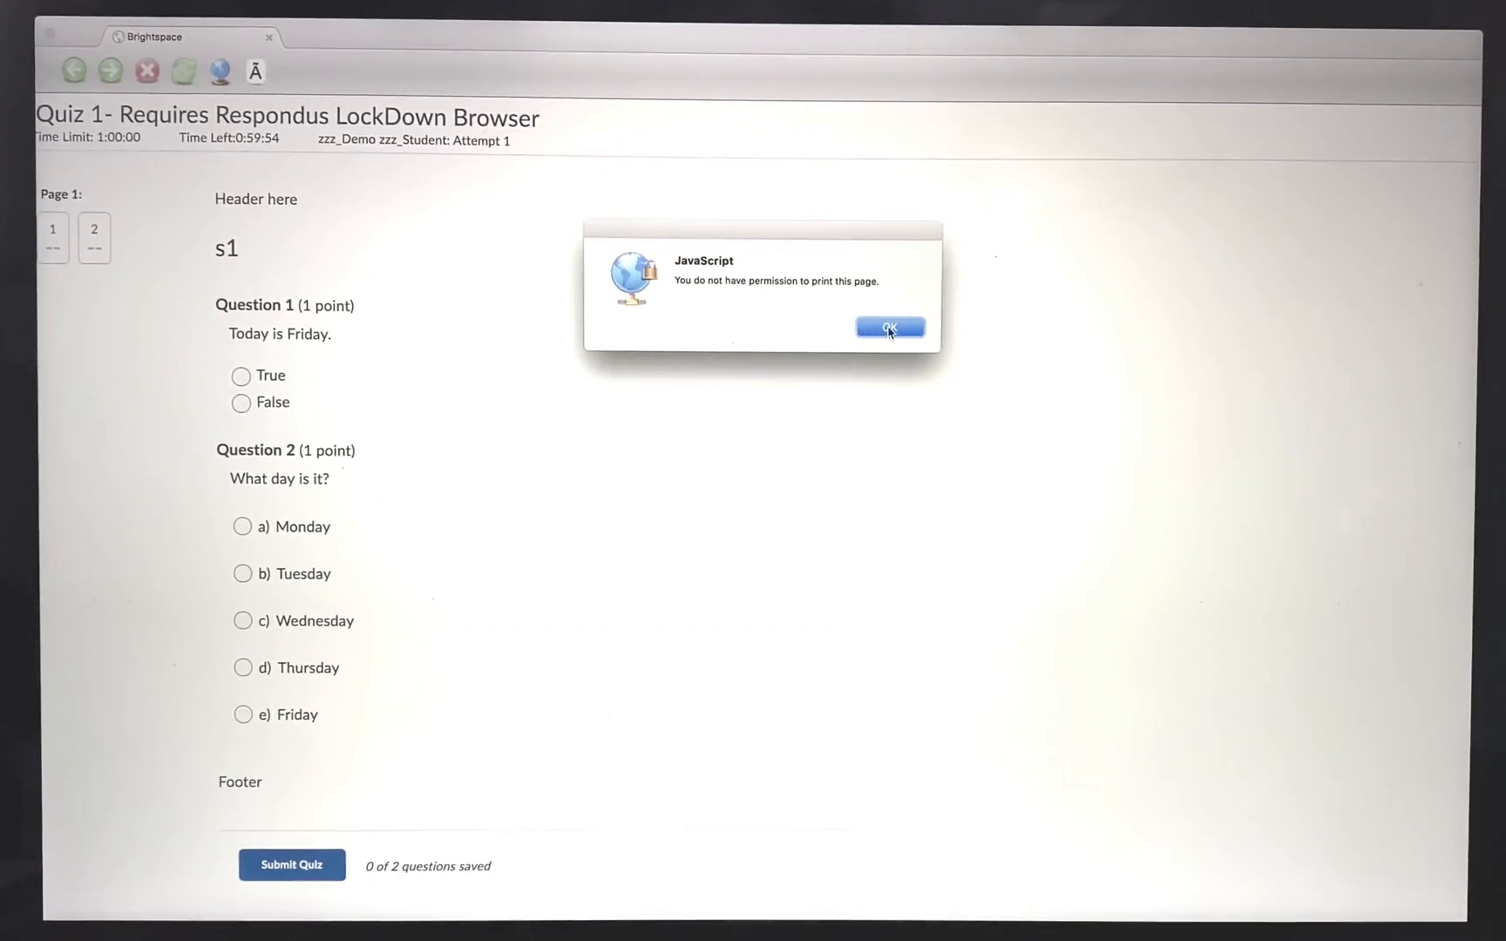
left_click(889, 328)
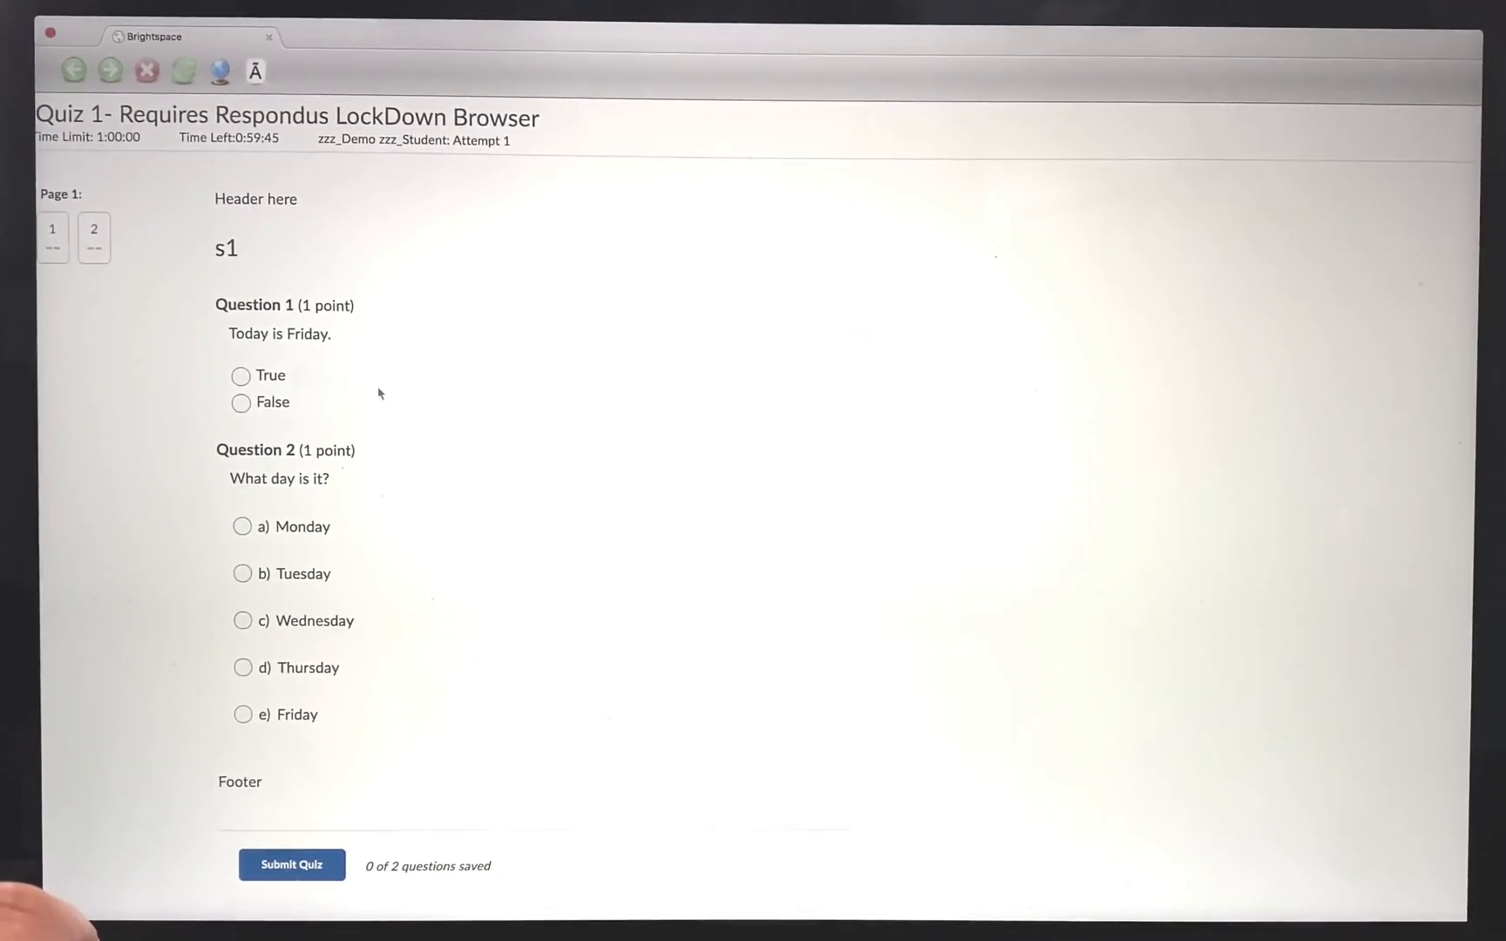
Answer True and a) Monday, then submit Quiz 1 and confirm, seeing a 0/2 result
left_click(240, 376)
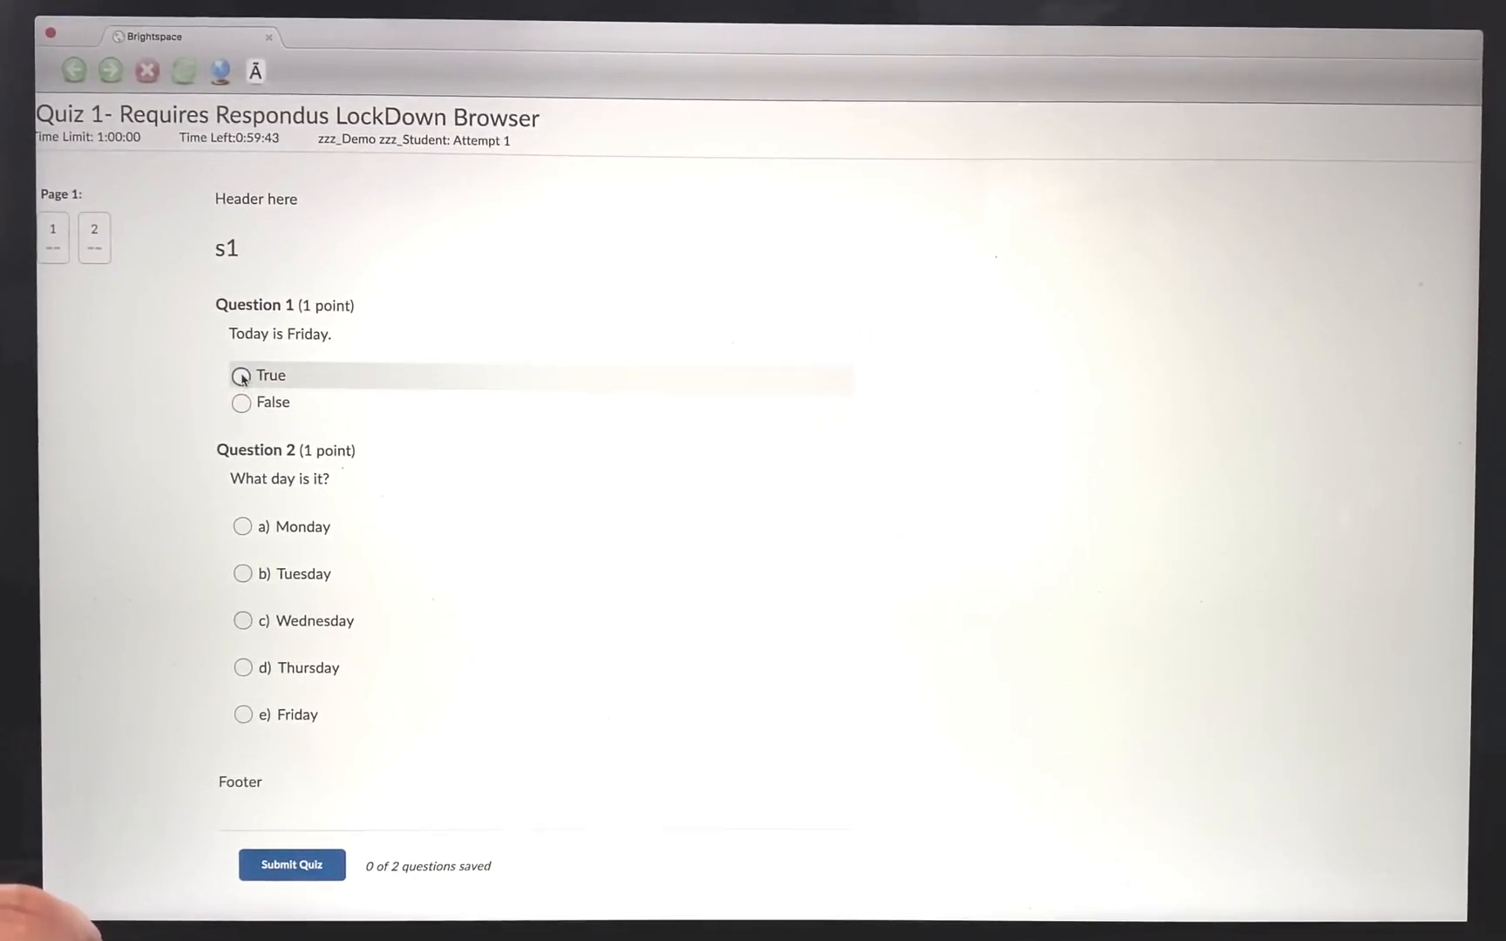
left_click(240, 377)
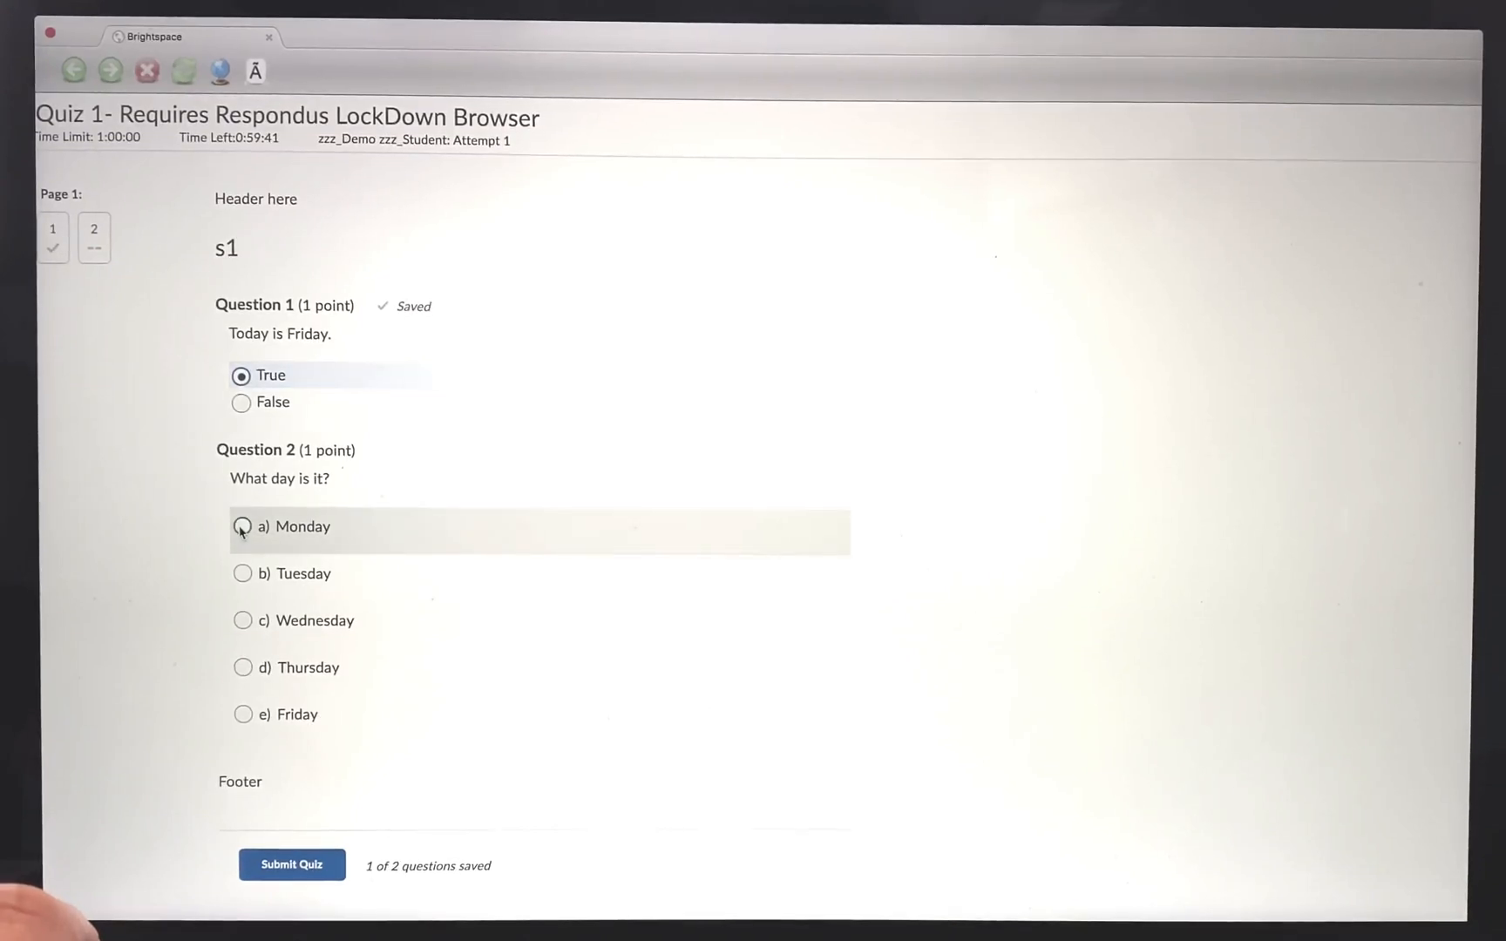
left_click(243, 526)
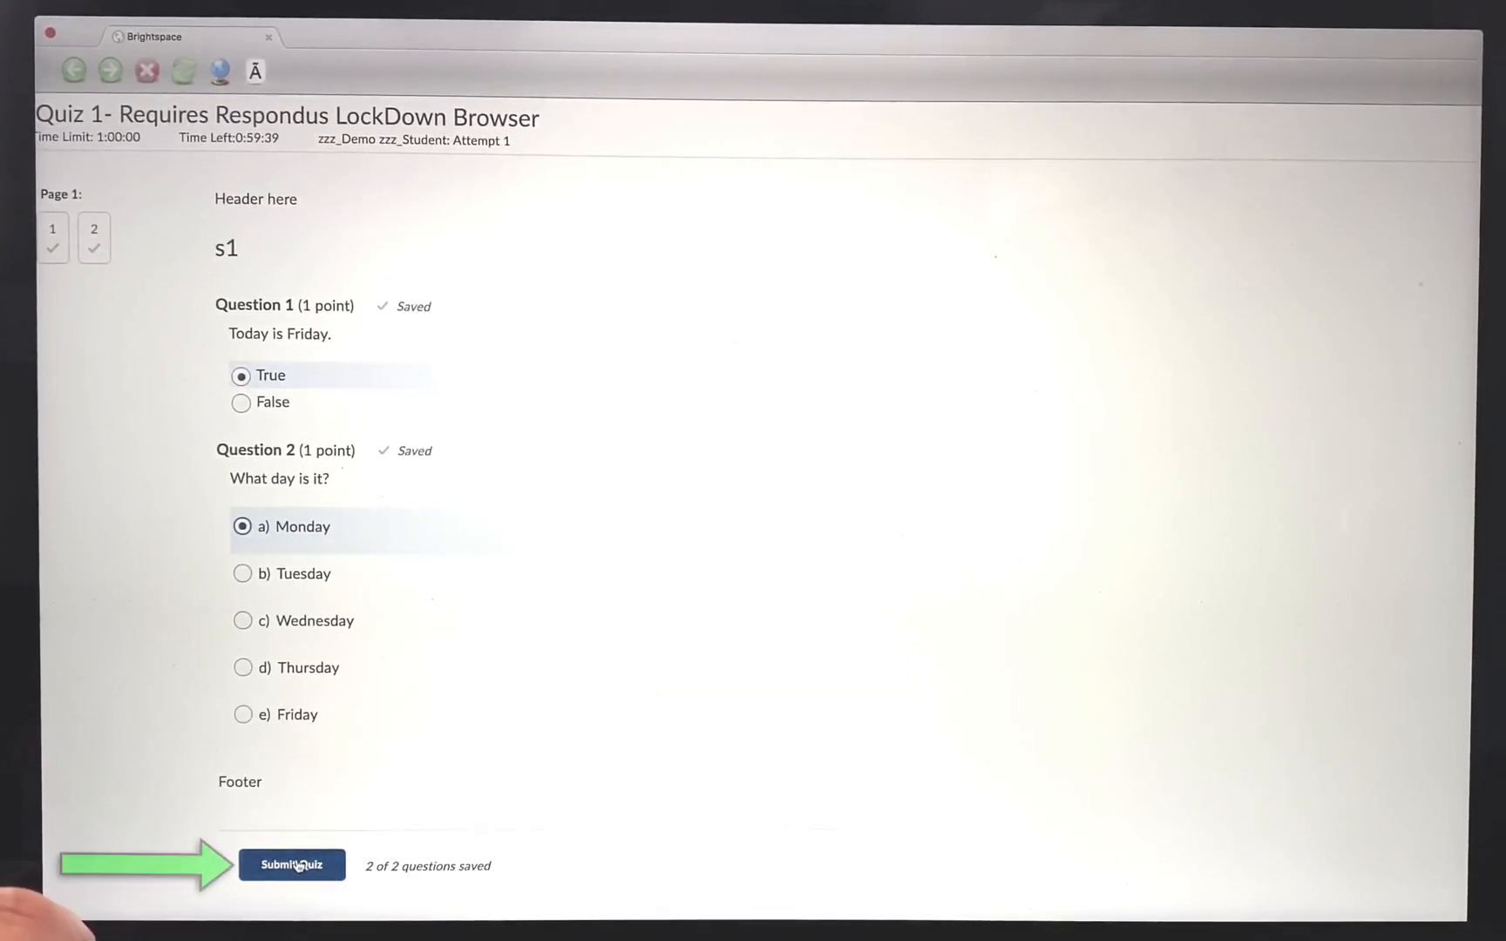
left_click(293, 867)
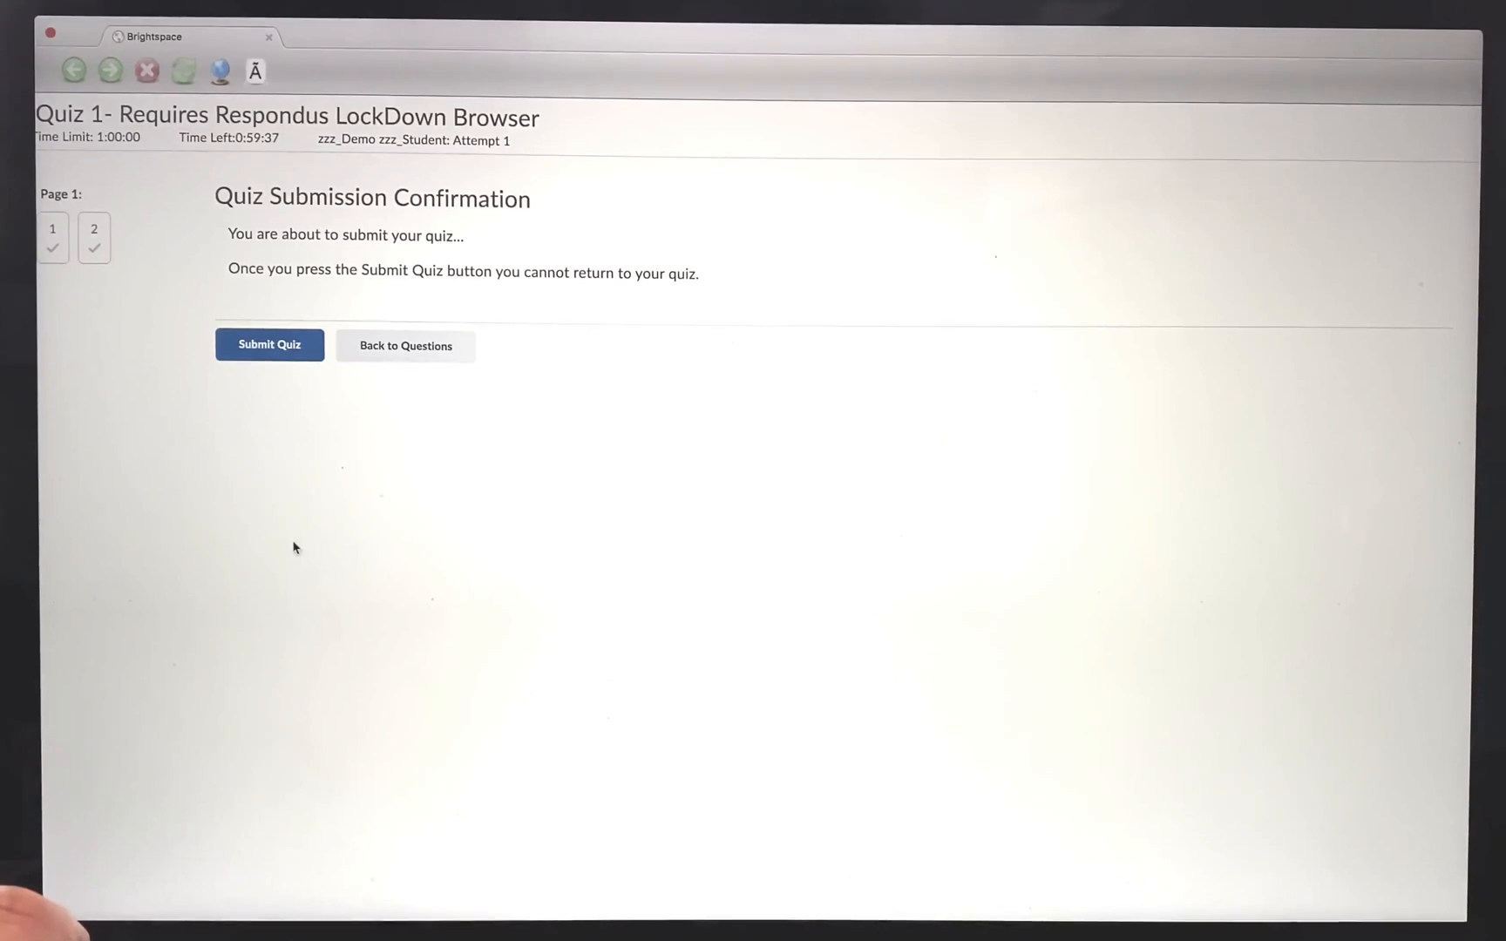
left_click(268, 345)
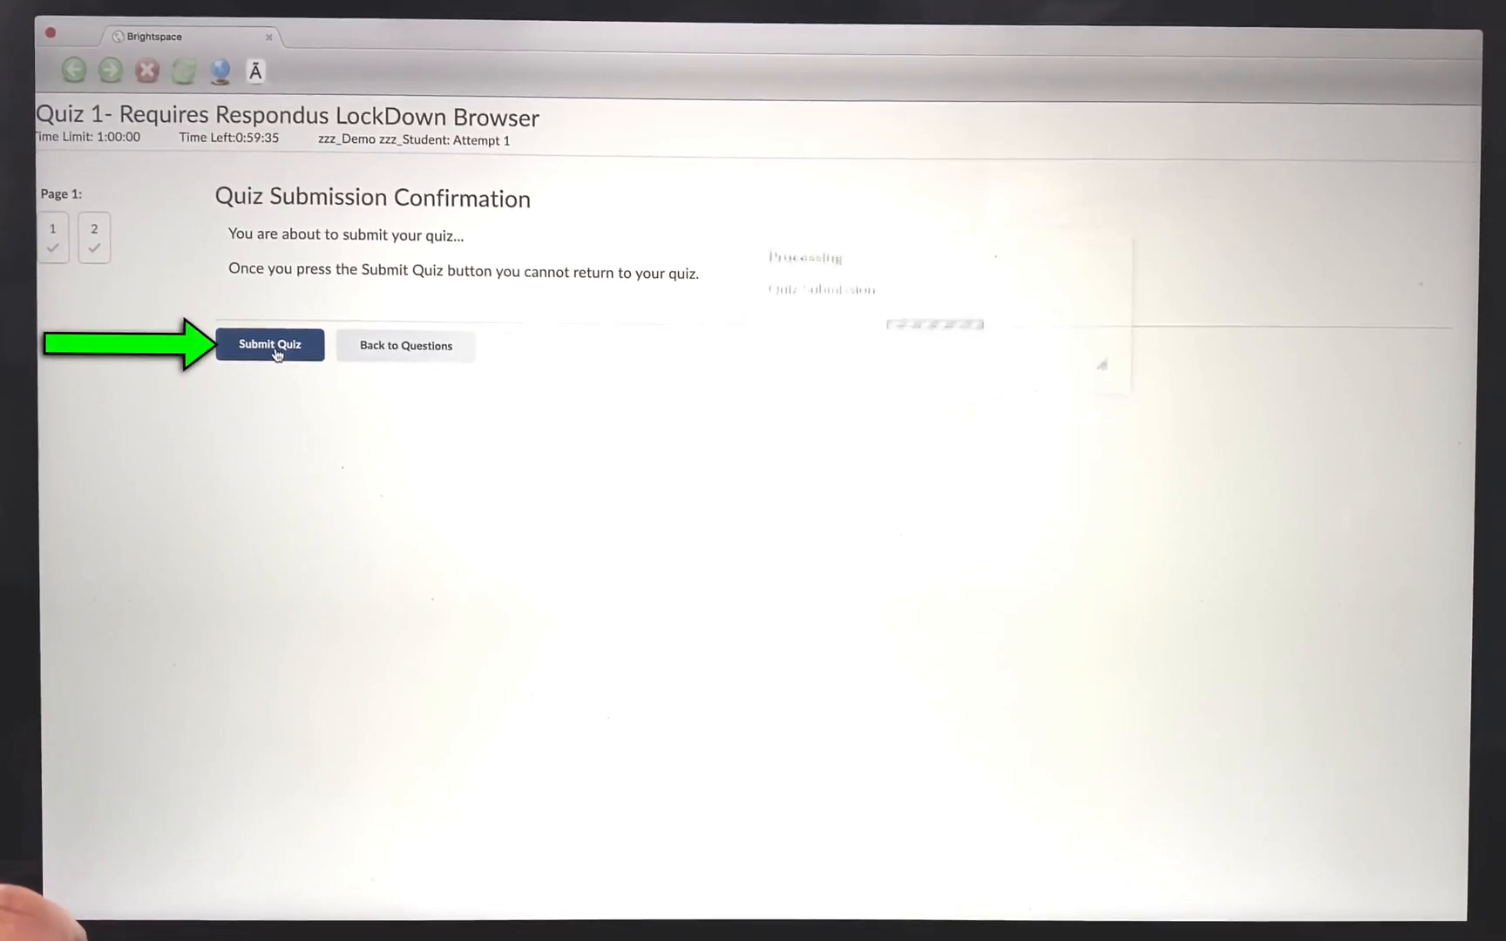
left_click(270, 345)
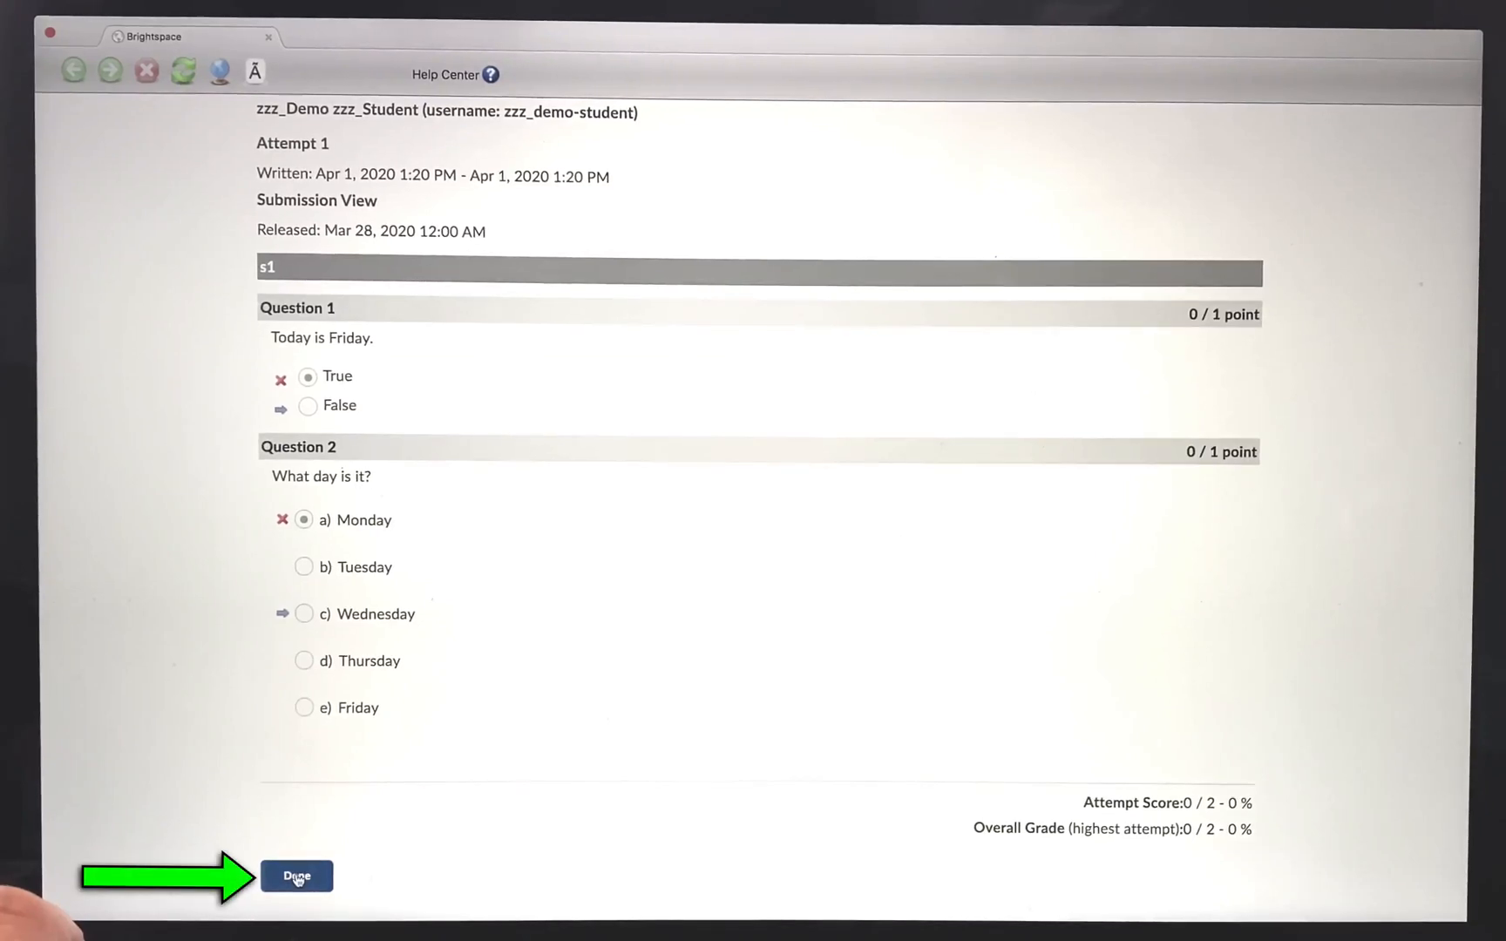
Leave the graded attempt, exit LockDown Browser and confirm, returning to the Brightspace summary
left_click(296, 876)
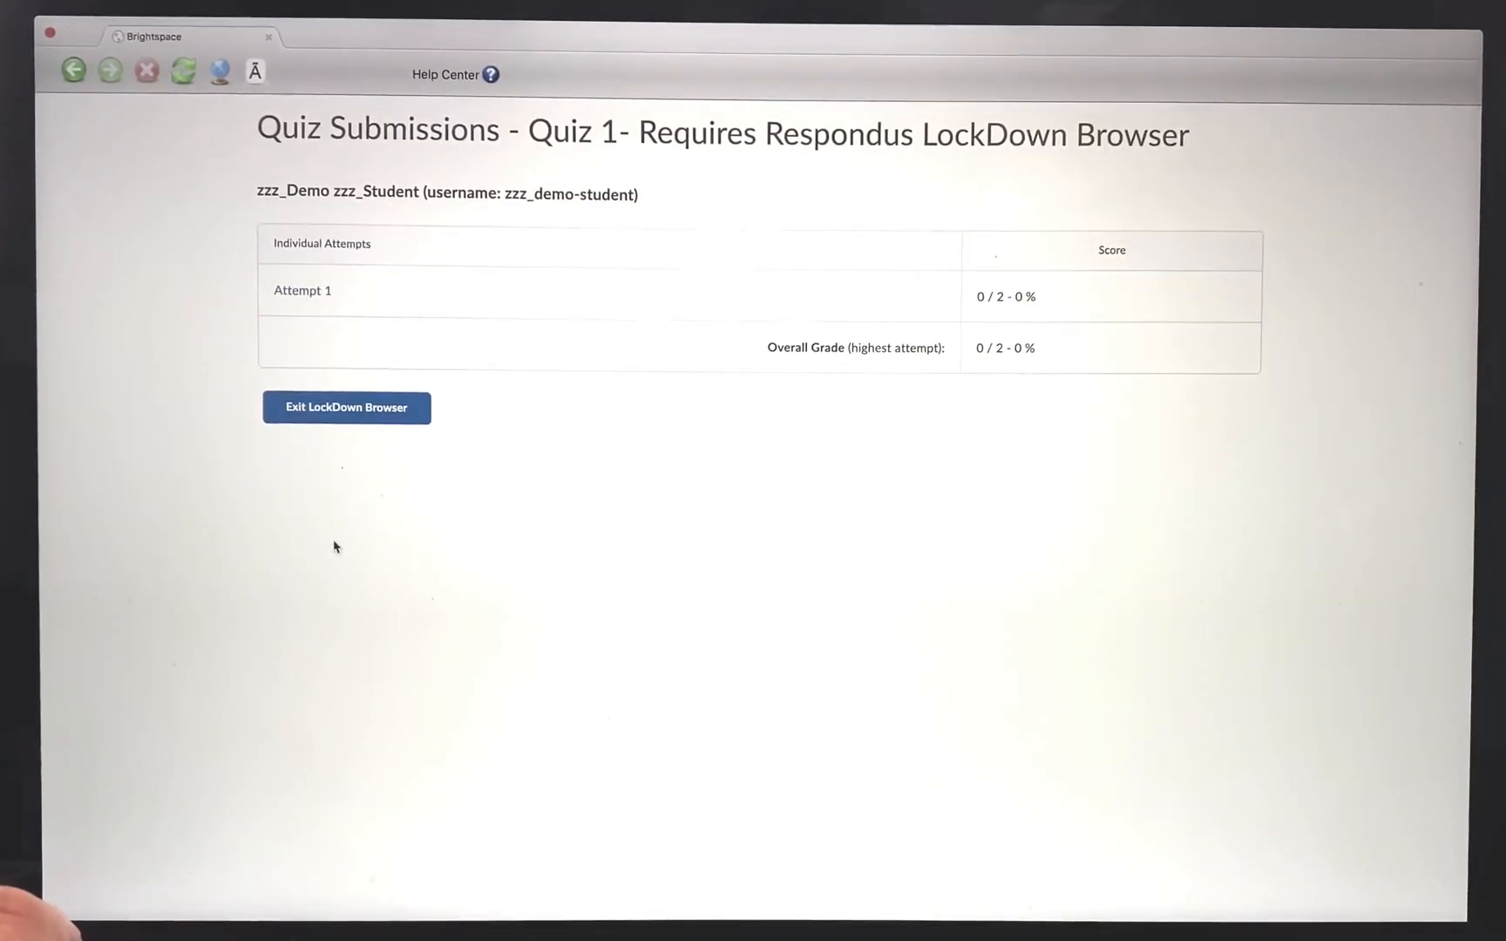
left_click(345, 408)
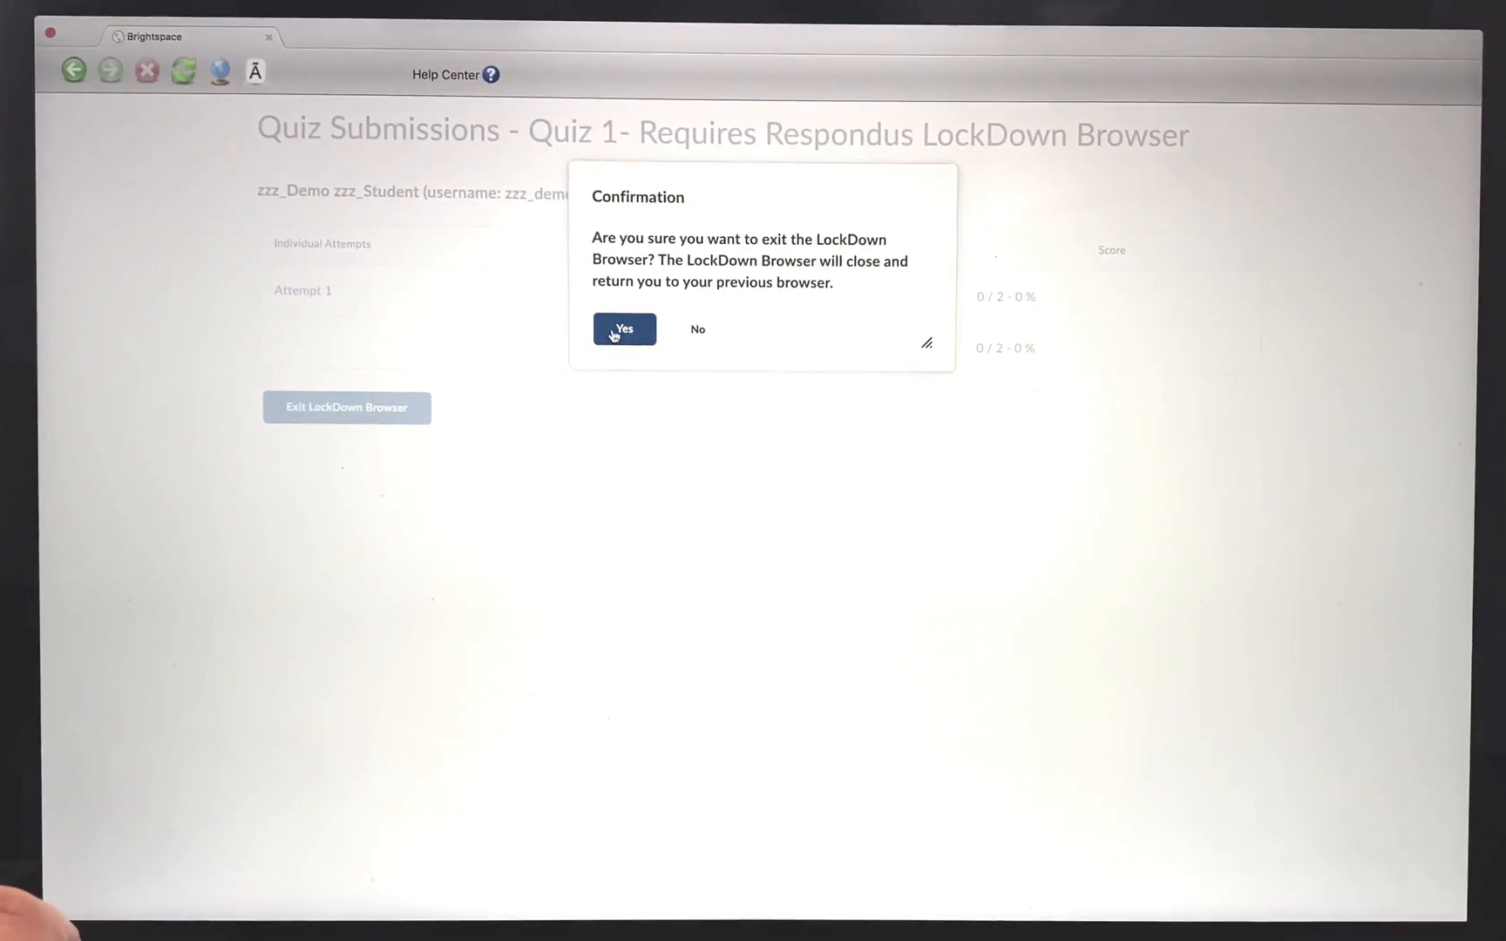
left_click(624, 328)
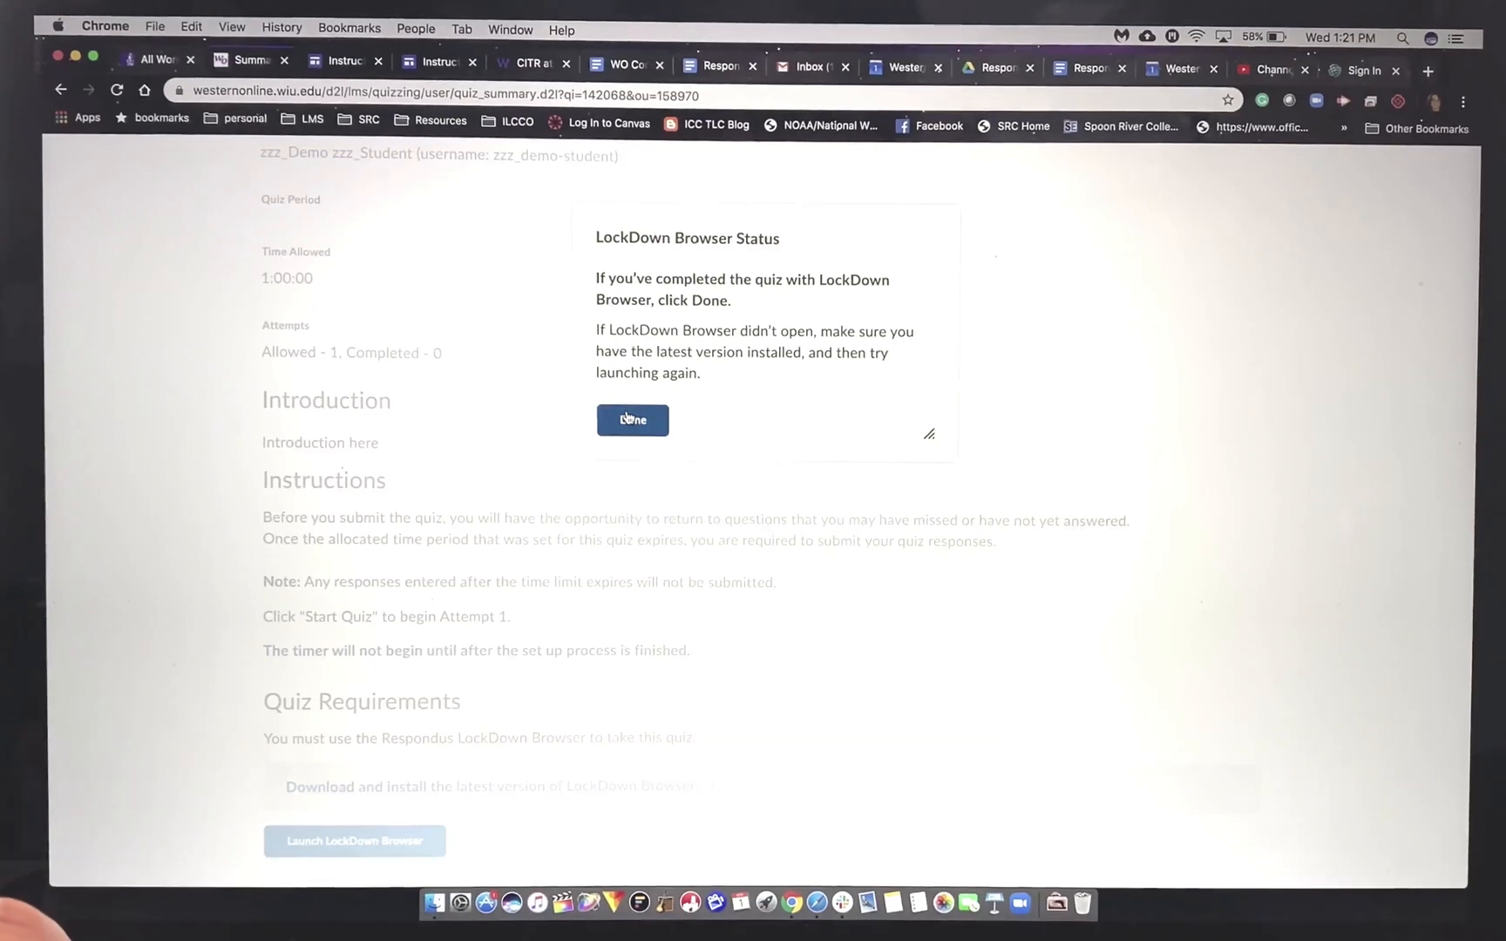
left_click(633, 420)
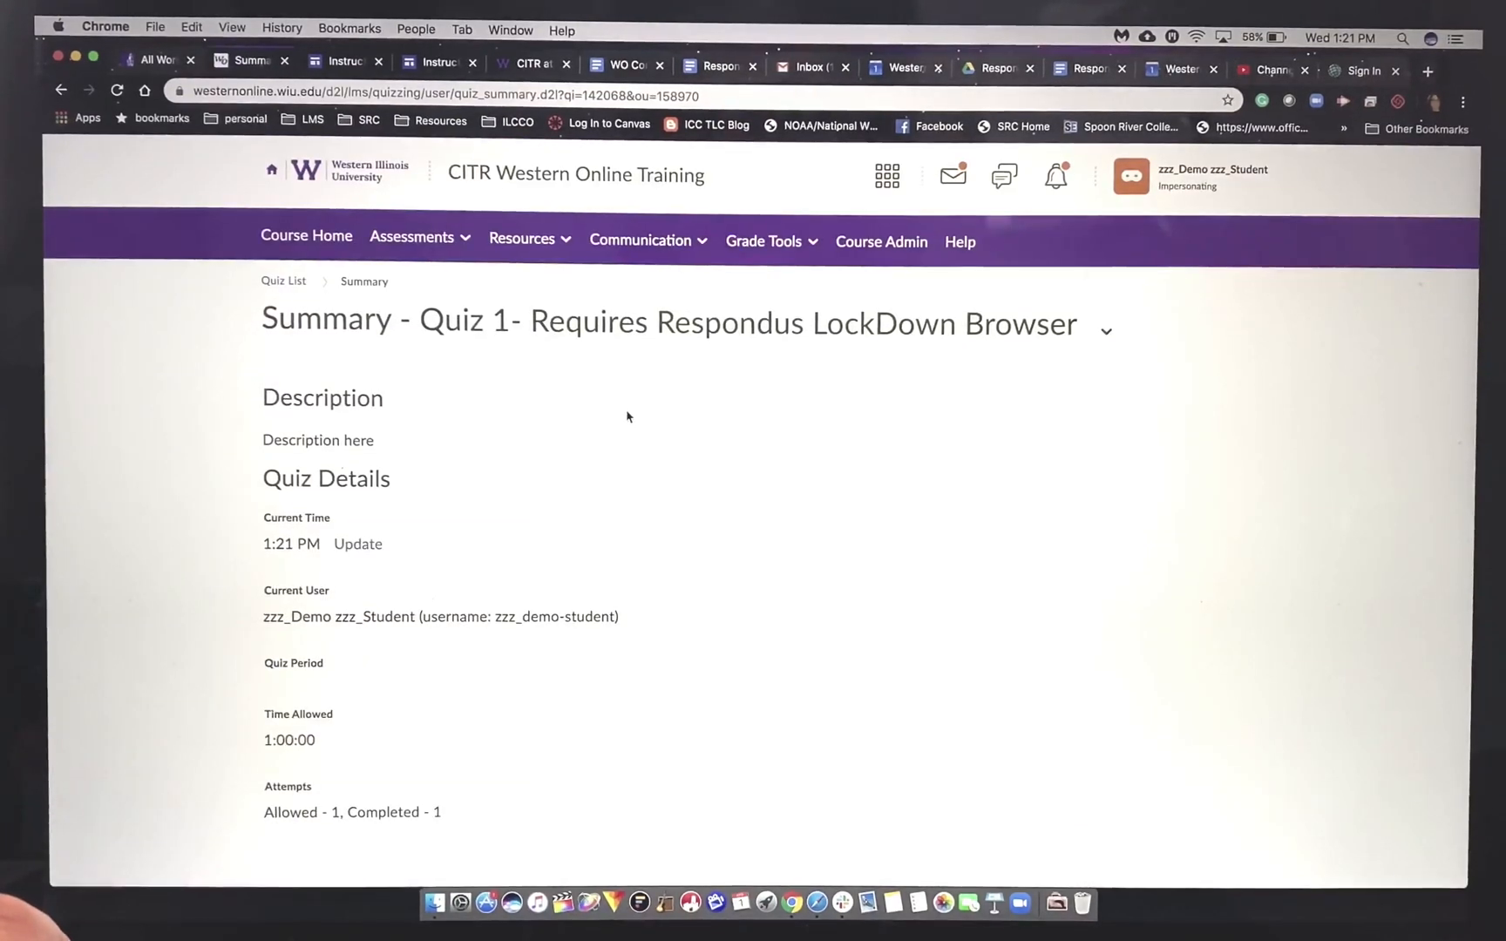